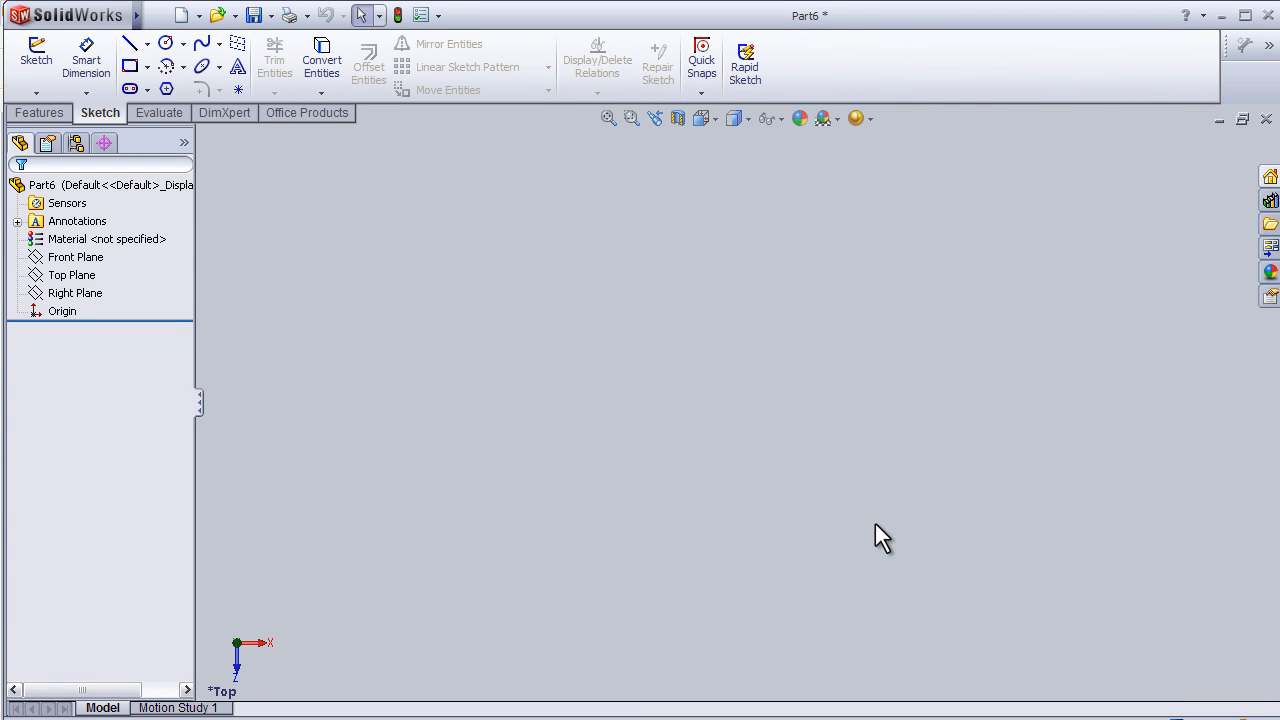
{"action": "mouse_move", "coordinate": [878, 520]}
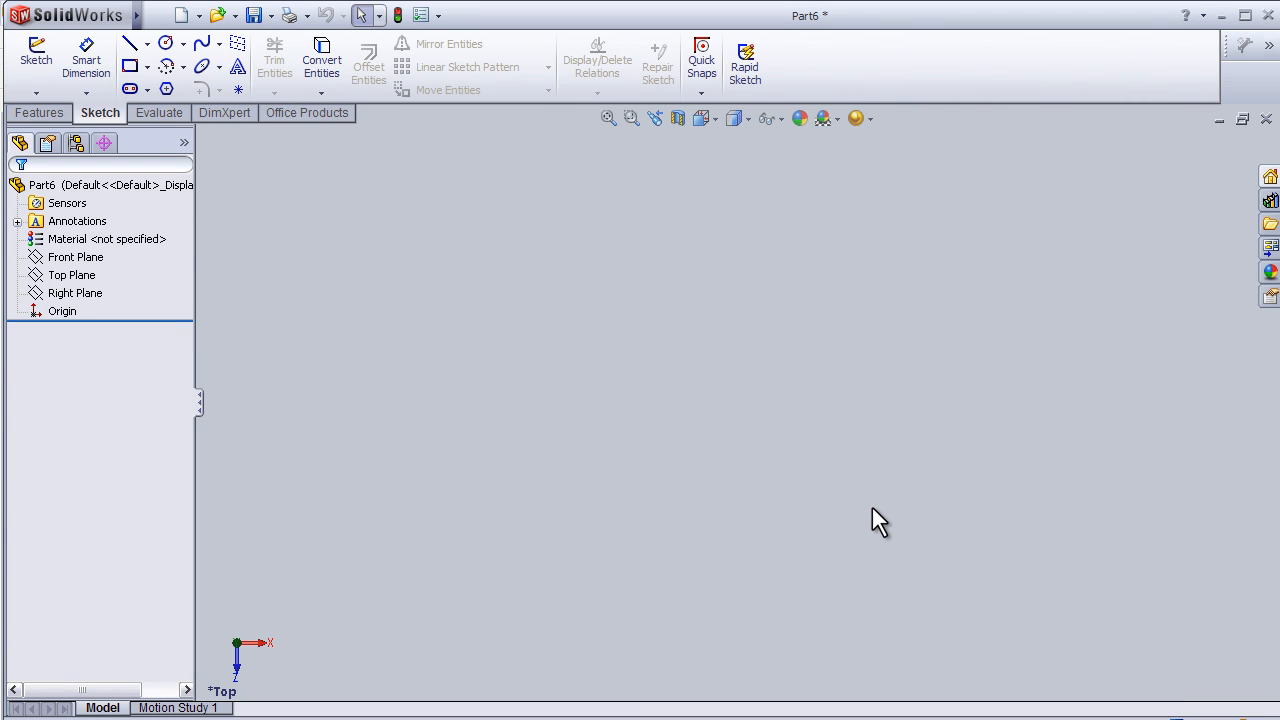
- Draw a corner rectangle from the origin in a new Top Plane sketch (Sketch2)
{"action": "left_click", "coordinate": [71, 275]}
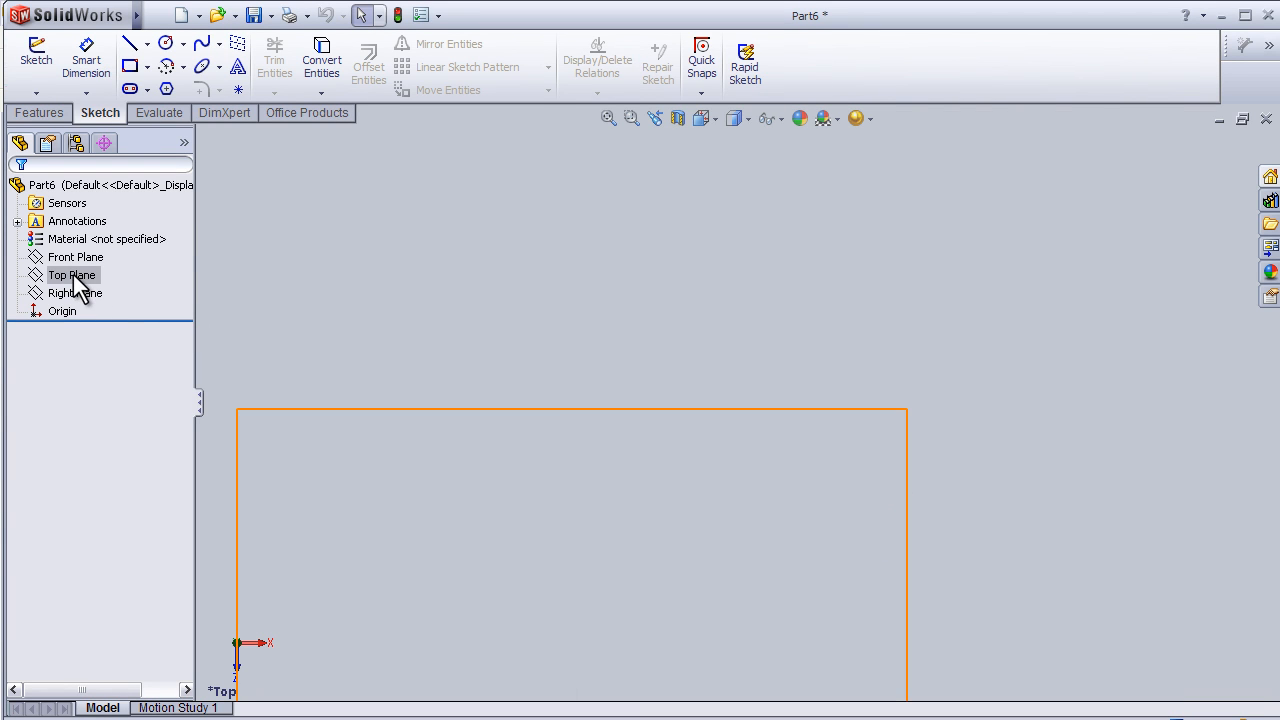
{"action": "left_click", "coordinate": [71, 275]}
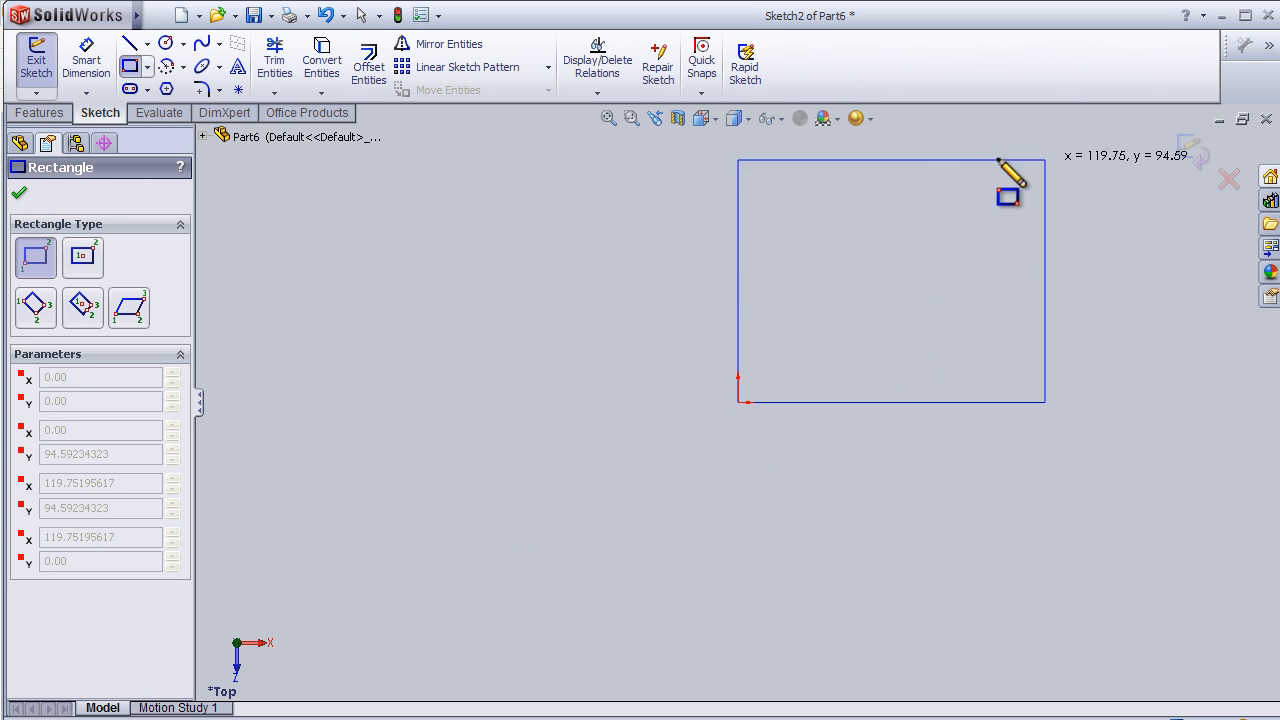
{"action": "left_click", "coordinate": [1096, 166]}
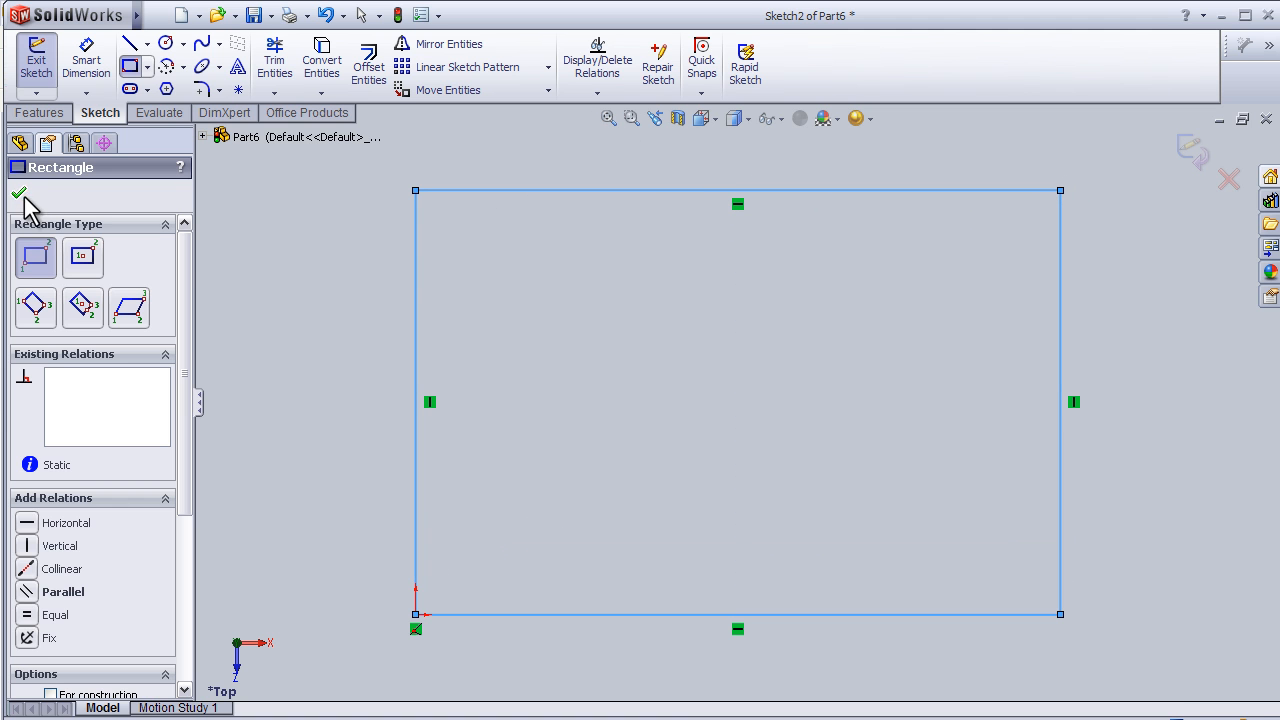
{"action": "left_click", "coordinate": [18, 194]}
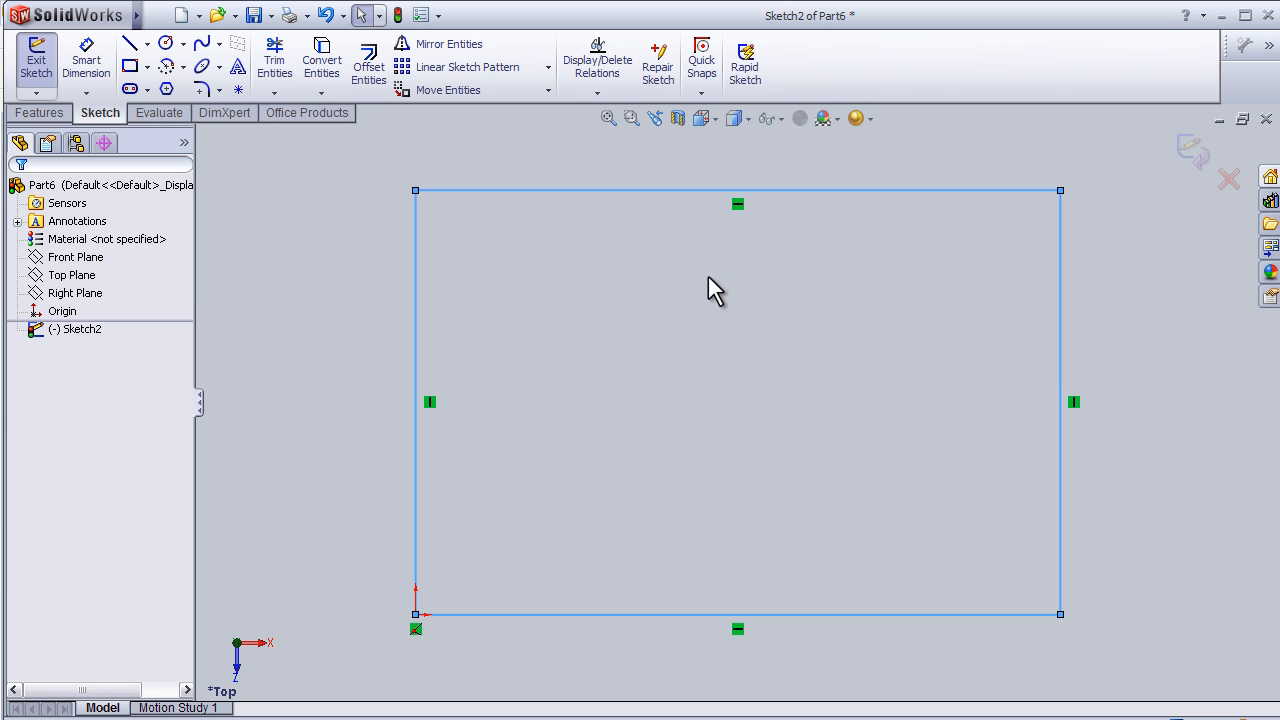
{"action": "mouse_move", "coordinate": [202, 90]}
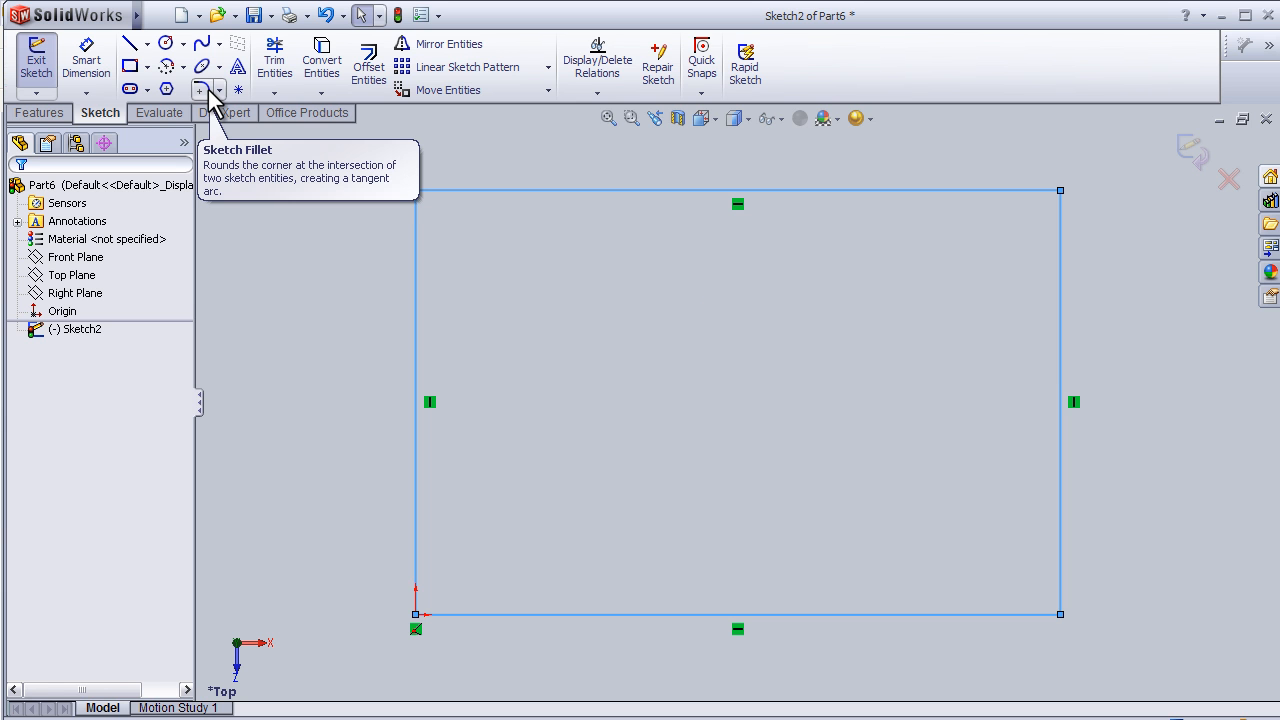
- Start the Sketch Fillet tool, which shows a 10 mm default radius
{"action": "left_click", "coordinate": [199, 89]}
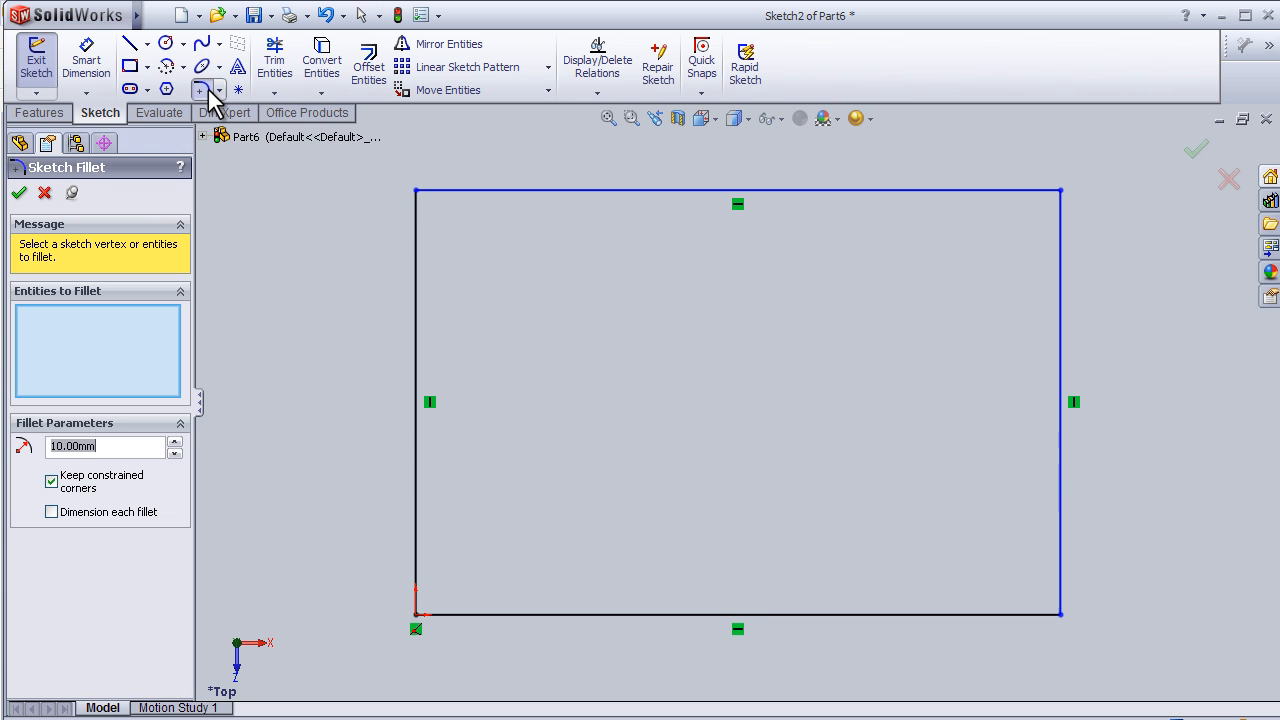
{"action": "mouse_move", "coordinate": [218, 218]}
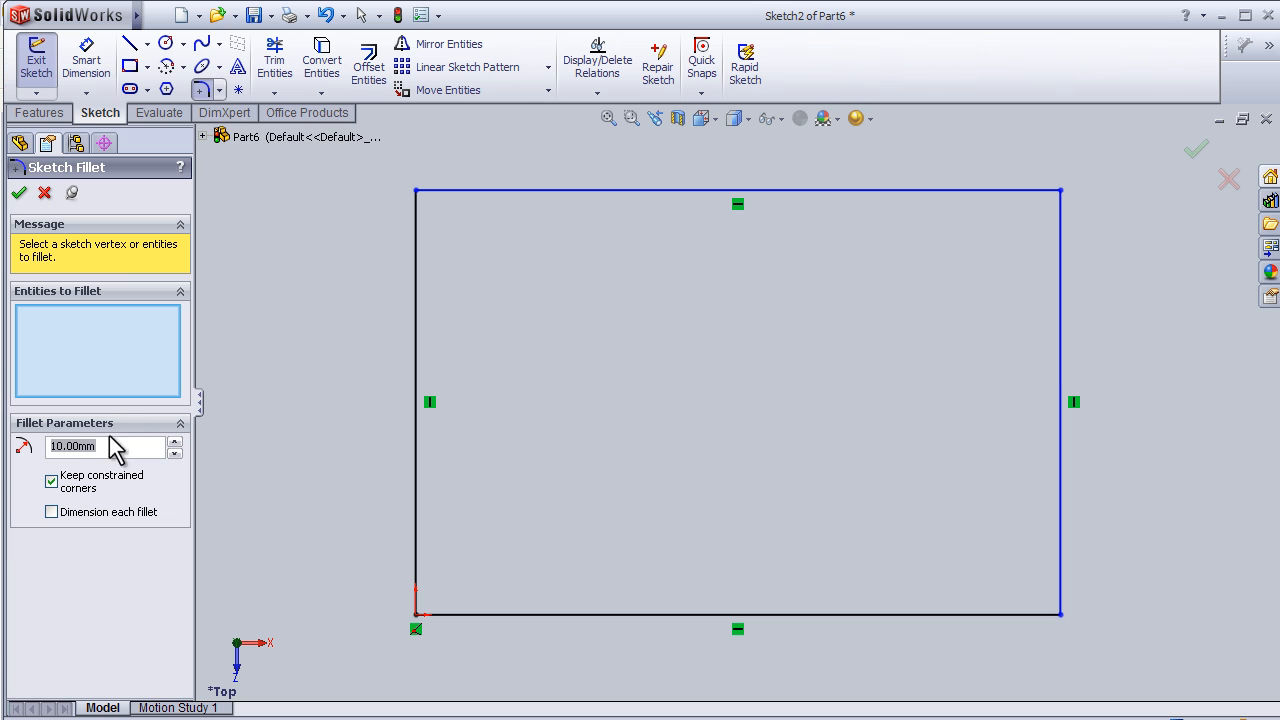
{"action": "mouse_move", "coordinate": [360, 320]}
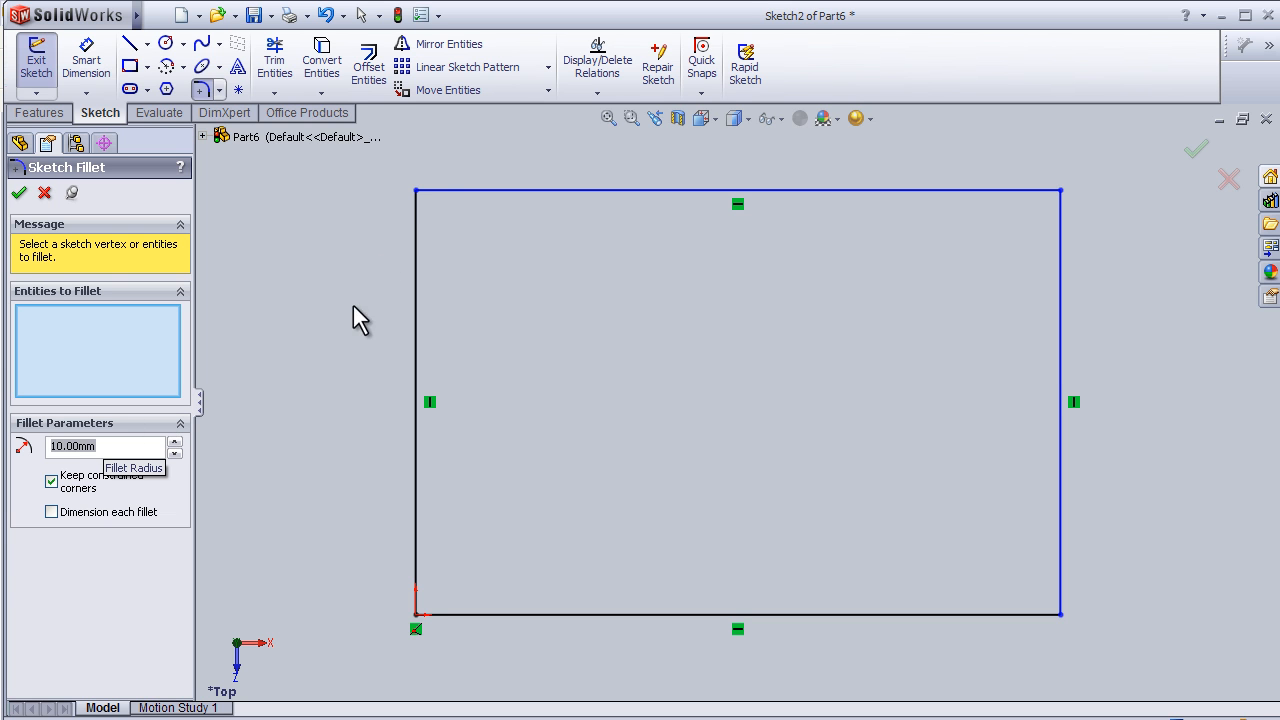
{"action": "mouse_move", "coordinate": [418, 192]}
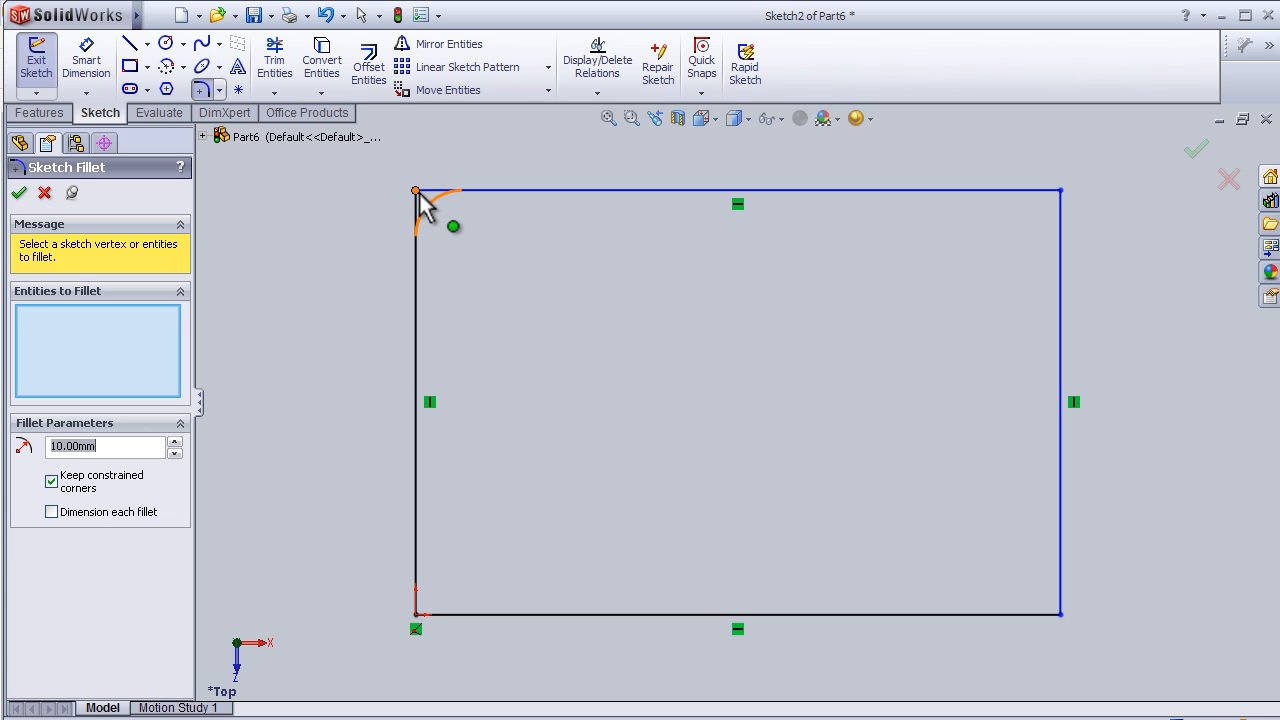
- Select all four rectangle corners for filleting and enable dimensioning each fillet
{"action": "left_click", "coordinate": [416, 191]}
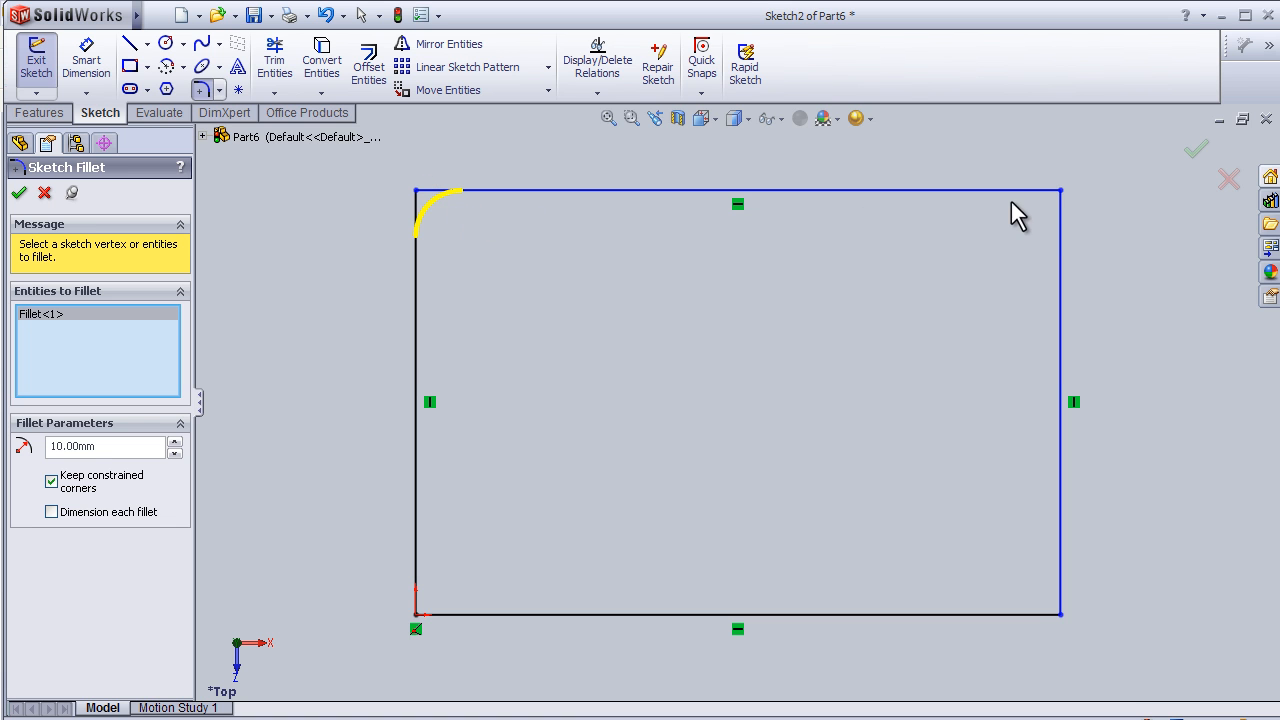
{"action": "left_click", "coordinate": [1060, 190]}
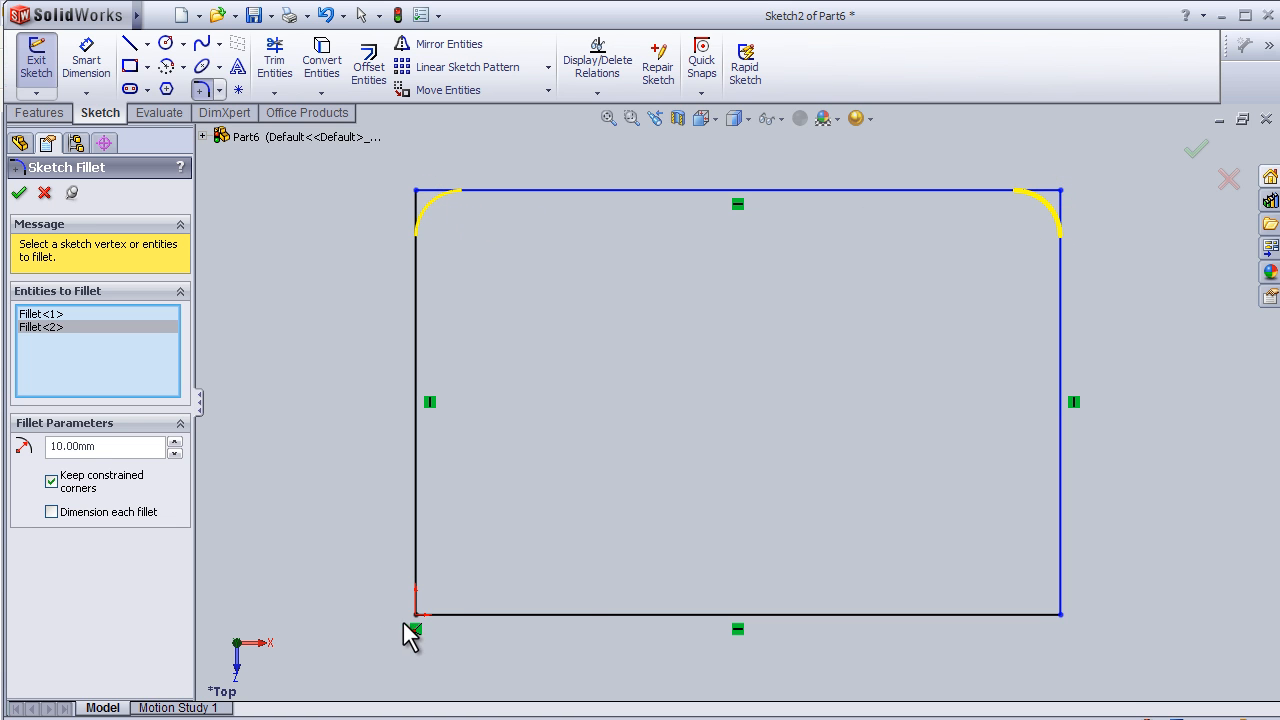
{"action": "left_click", "coordinate": [416, 613]}
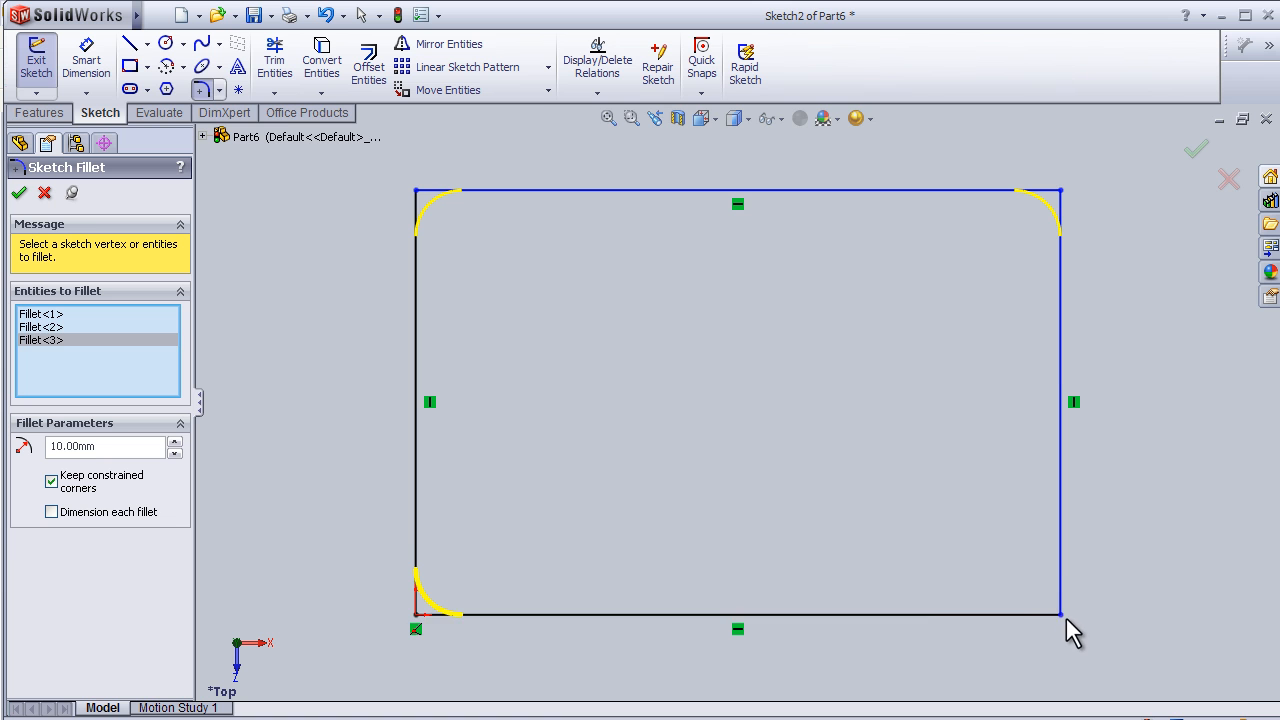
{"action": "left_click", "coordinate": [1060, 613]}
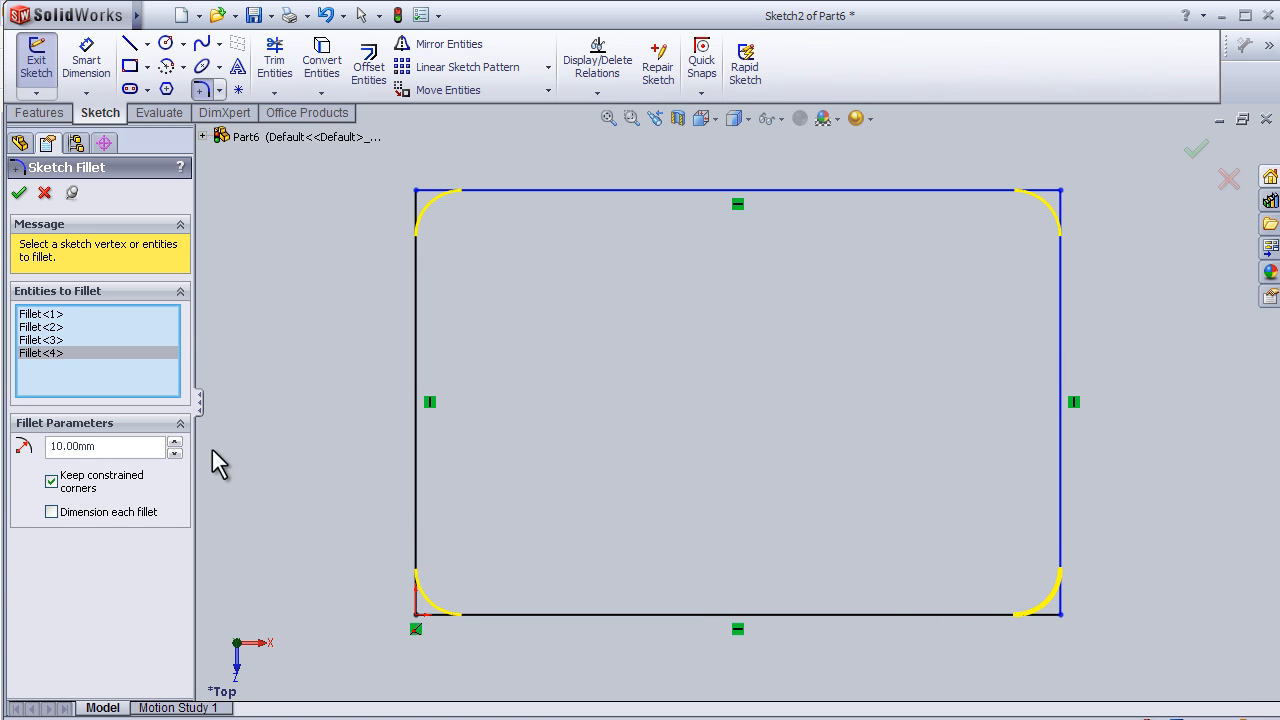
{"action": "left_click", "coordinate": [174, 441]}
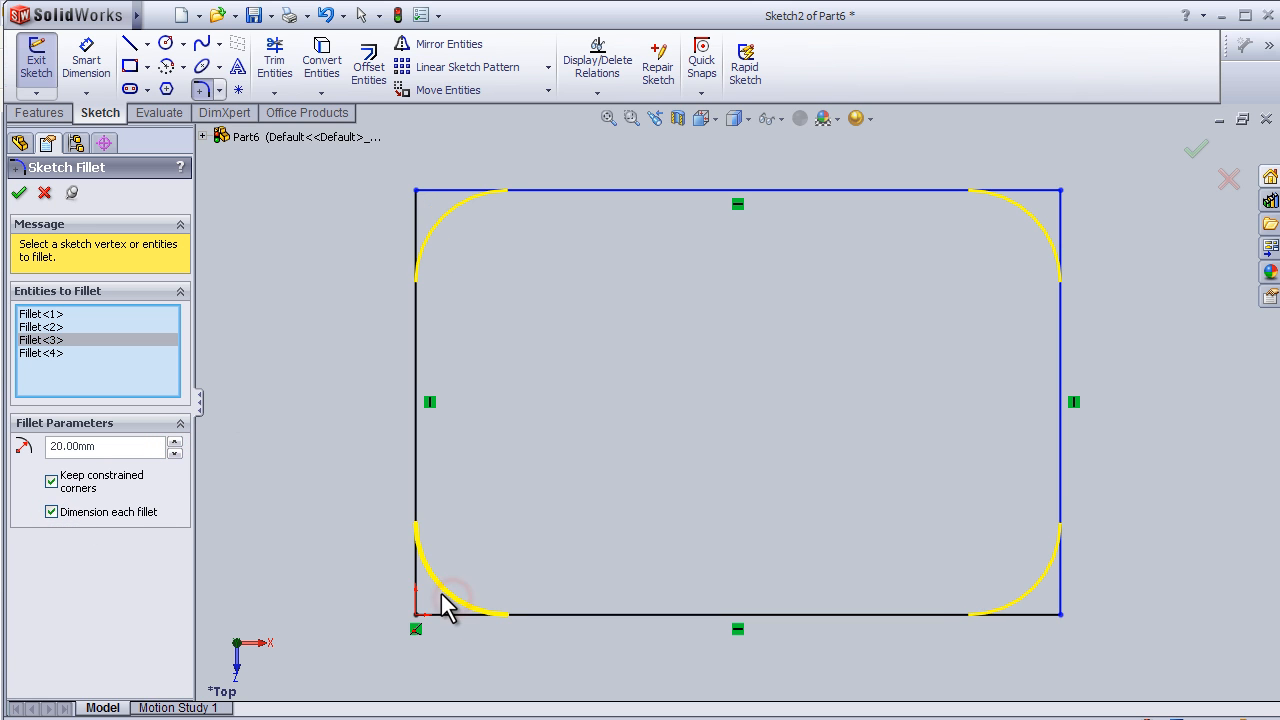
- Set the fillet radius to 30 mm and apply the four R30 corner fillets
{"action": "left_click", "coordinate": [175, 440]}
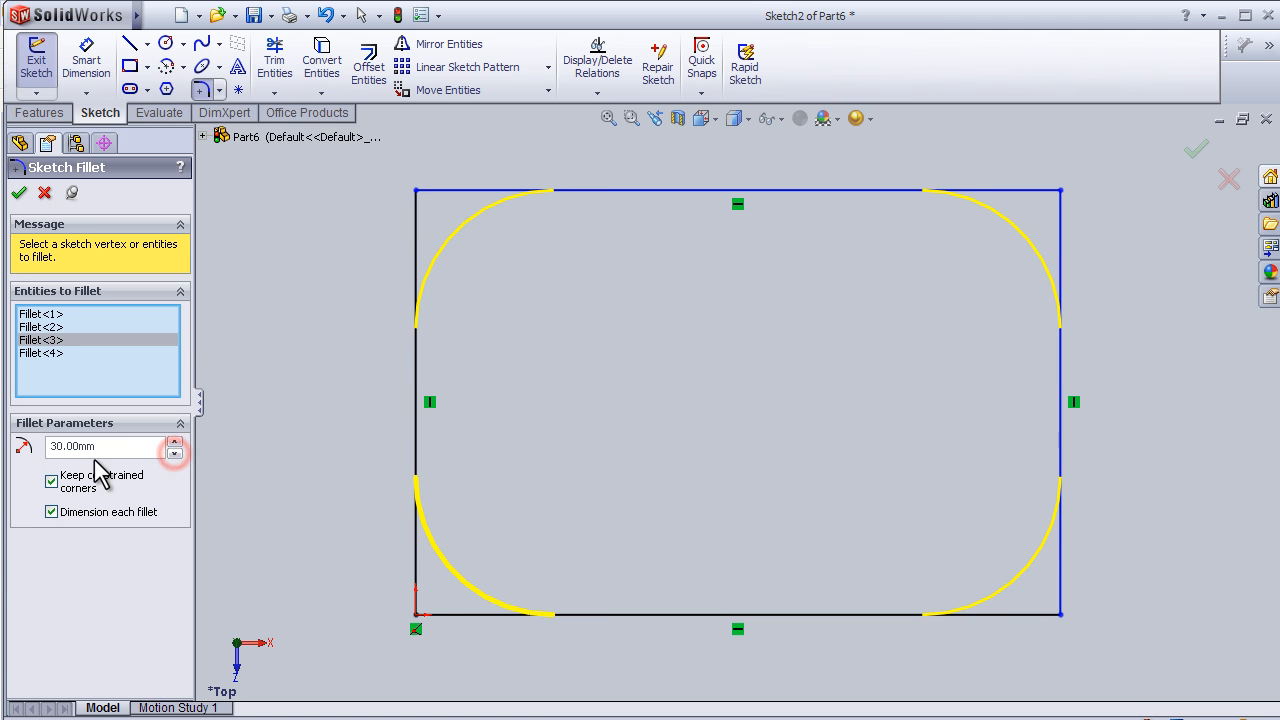
{"action": "left_click", "coordinate": [174, 452]}
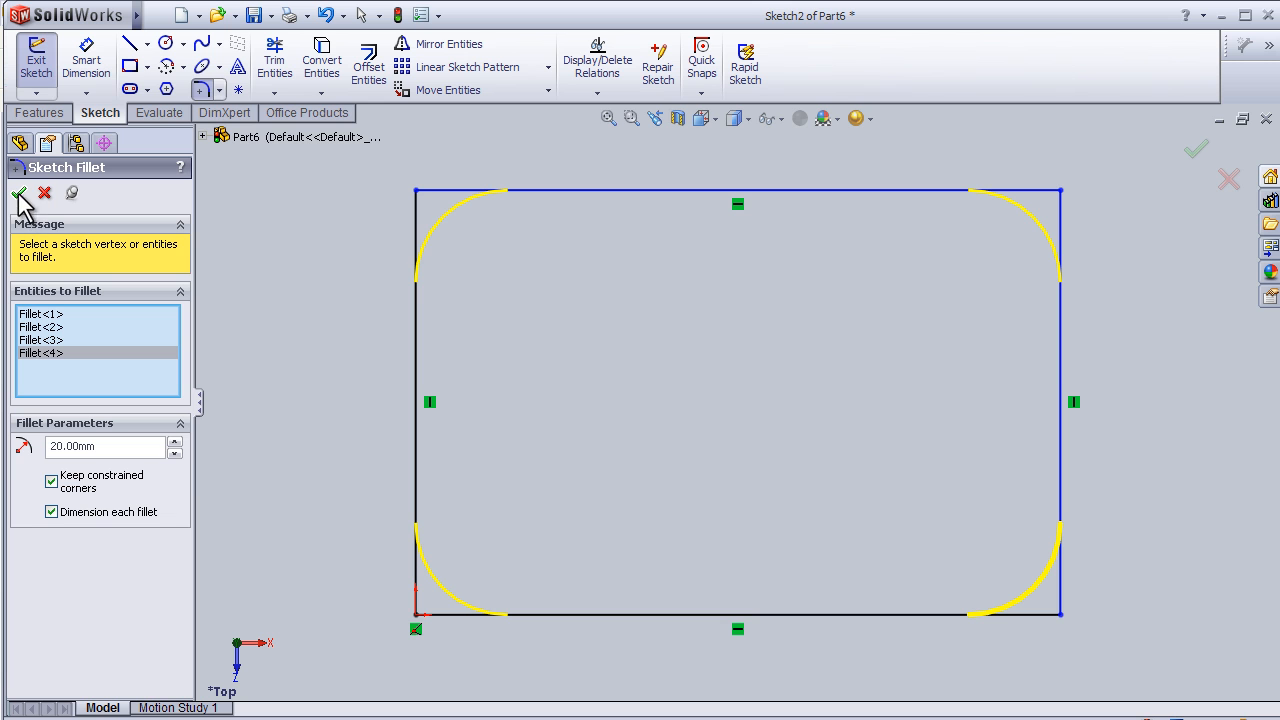
{"action": "left_click", "coordinate": [174, 440]}
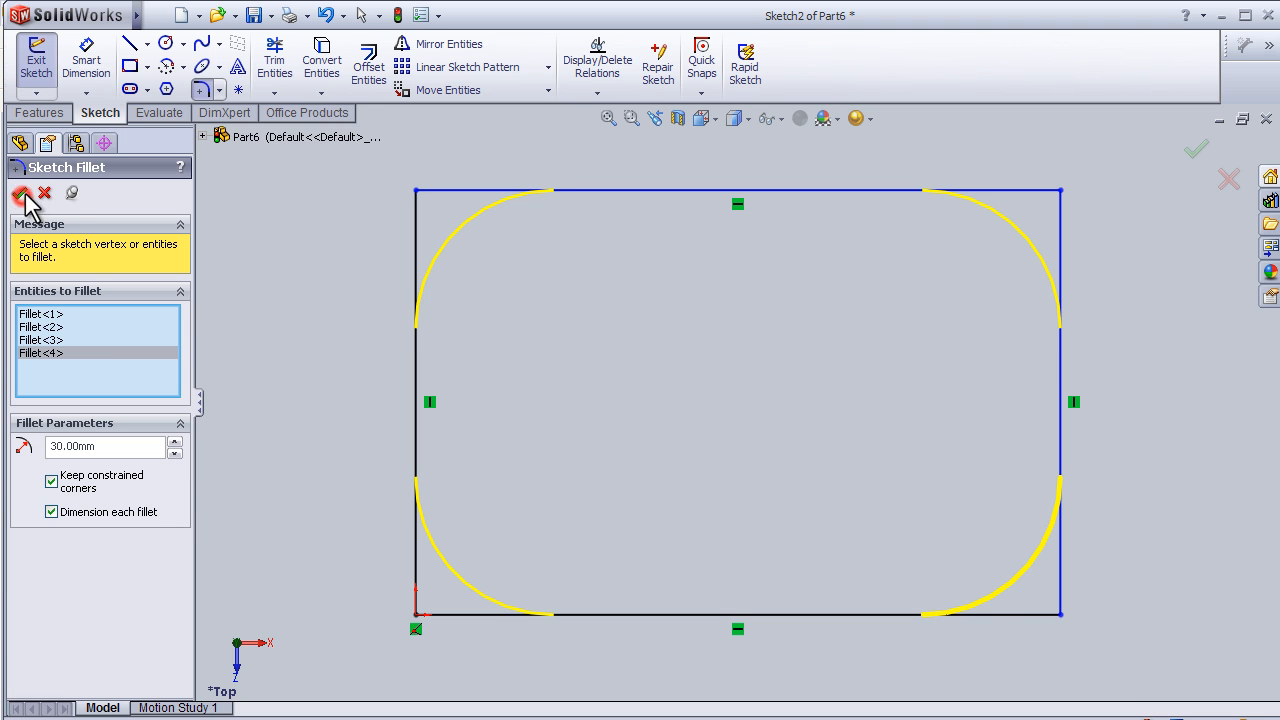
{"action": "left_click", "coordinate": [20, 193]}
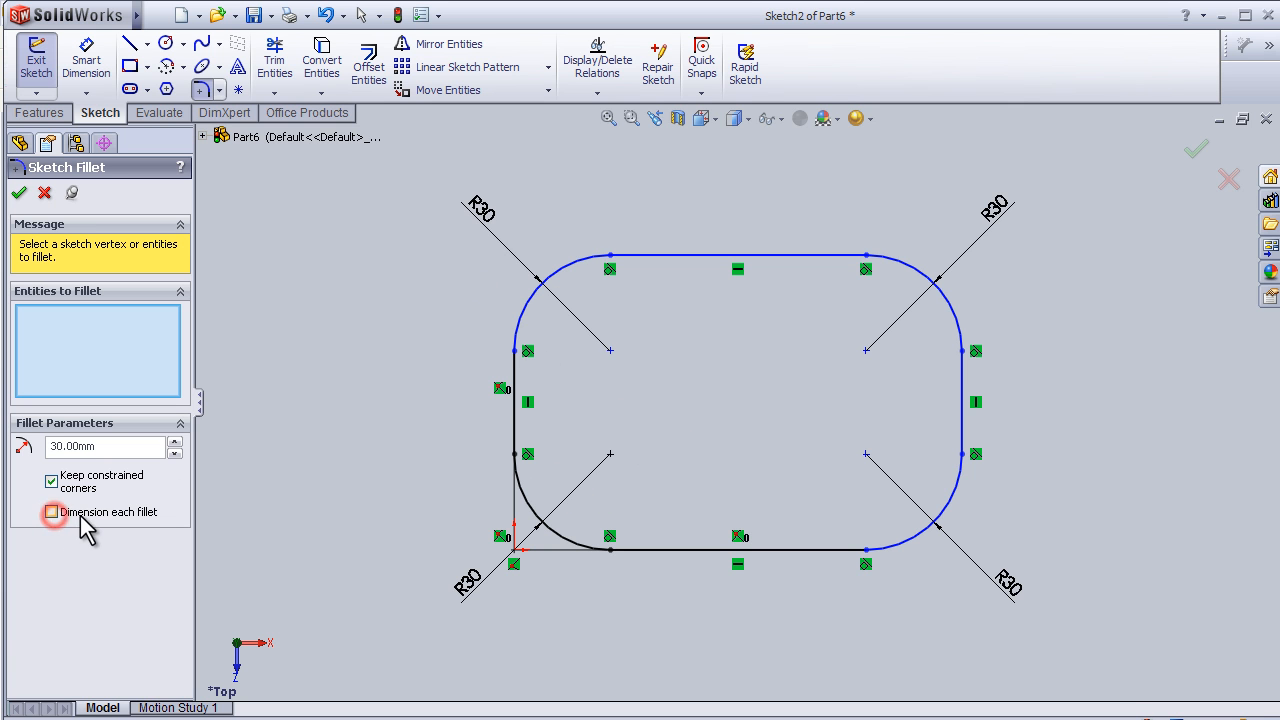
- Close the Sketch Fillet PropertyManager to return to the design tree
{"action": "left_click", "coordinate": [18, 192]}
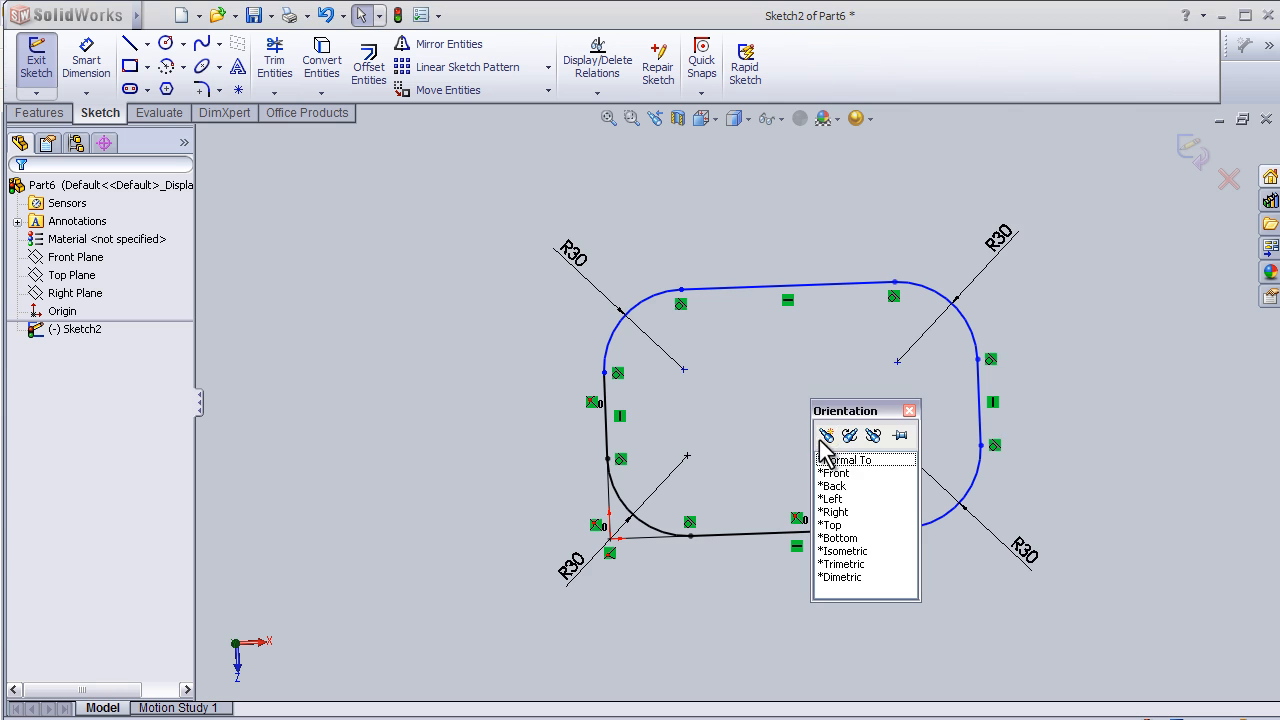
- View Sketch2's R30-rounded rectangle with Normal To
{"action": "left_click", "coordinate": [830, 525]}
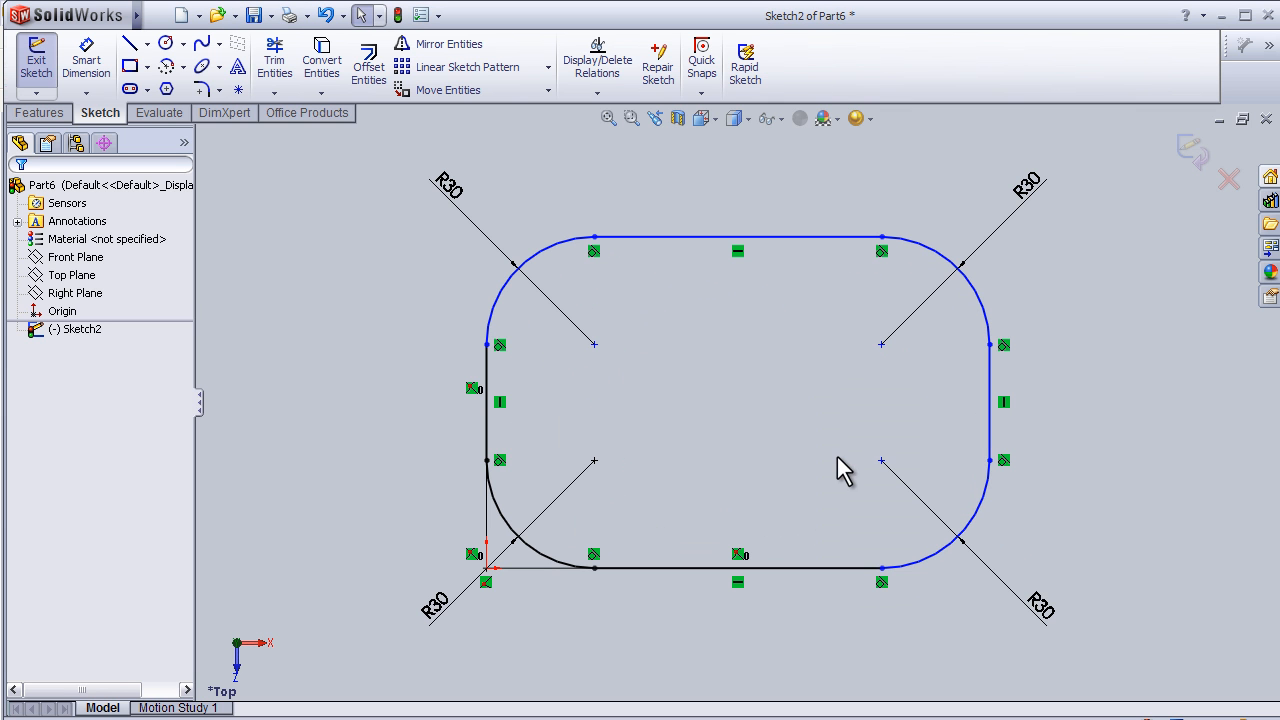
{"action": "mouse_move", "coordinate": [400, 292]}
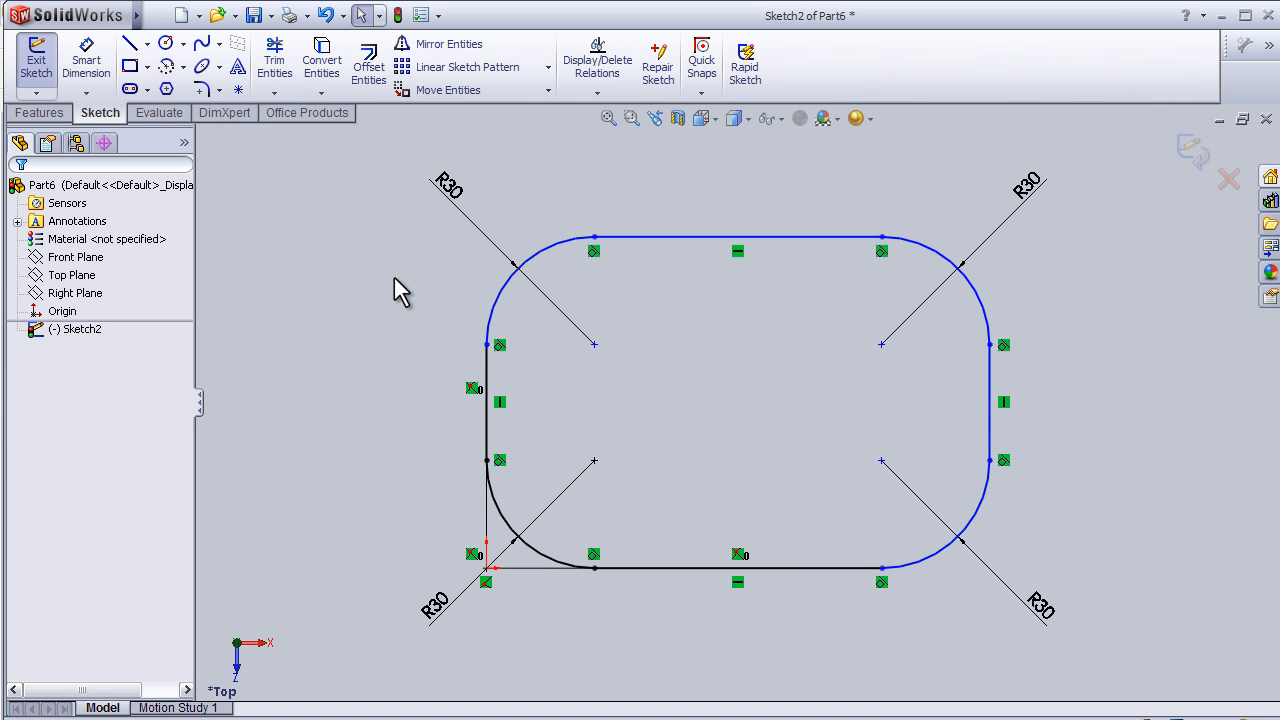